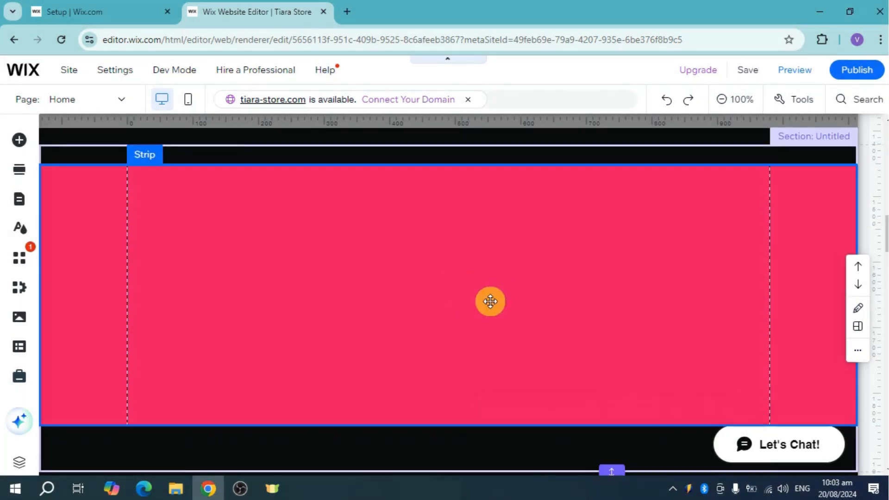
Step: Select the pink strip and bring up its Strip Background settings
{"action": "left_click", "coordinate": [490, 300]}
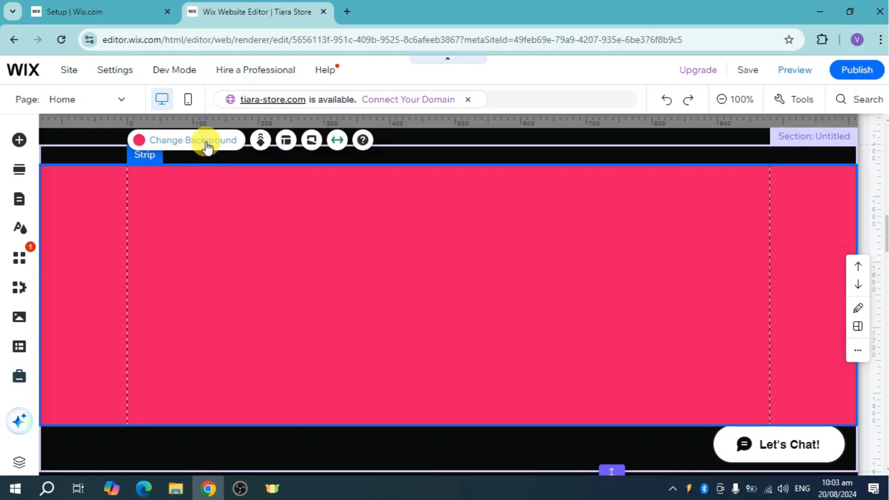
{"action": "left_click", "coordinate": [192, 139]}
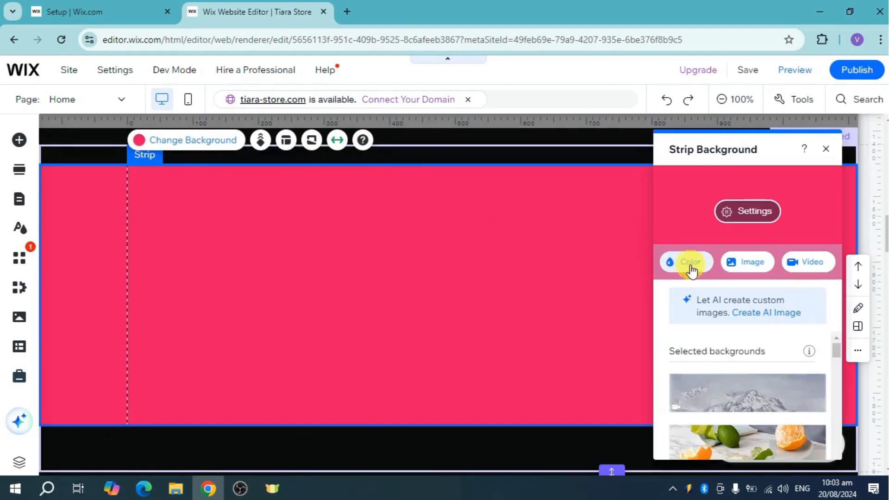
Step: Switch the strip's colour fill to a grey-to-black linear gradient and list the gradient types
{"action": "left_click", "coordinate": [687, 261]}
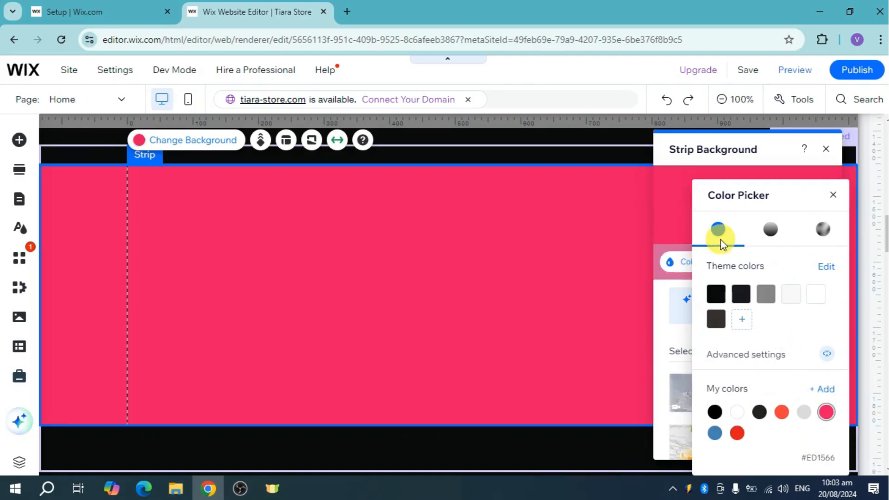
{"action": "left_click", "coordinate": [771, 228]}
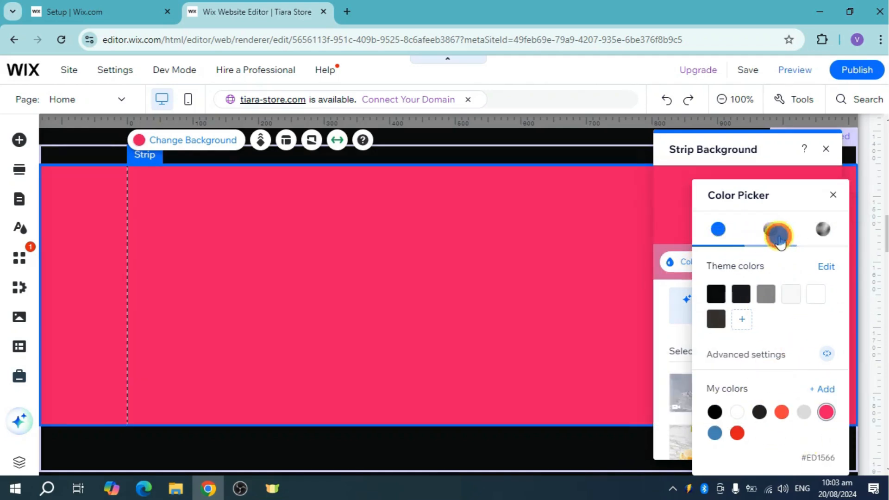
{"action": "left_click", "coordinate": [777, 229]}
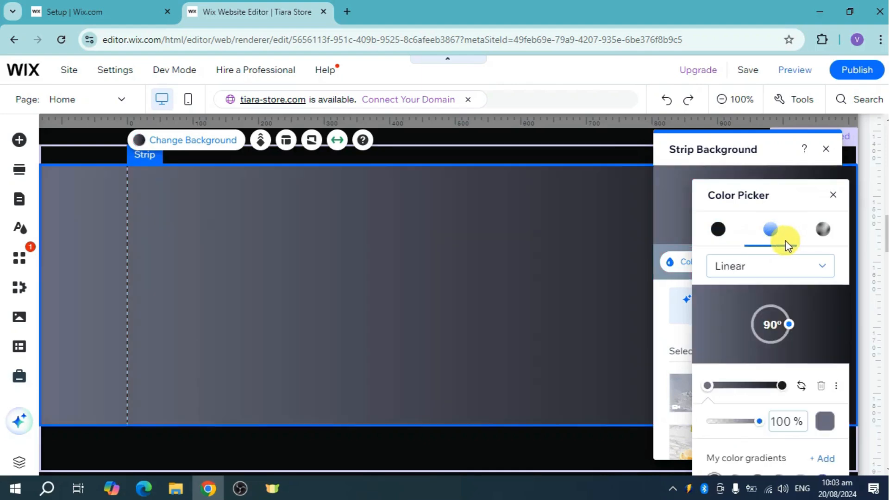
{"action": "left_click", "coordinate": [769, 265]}
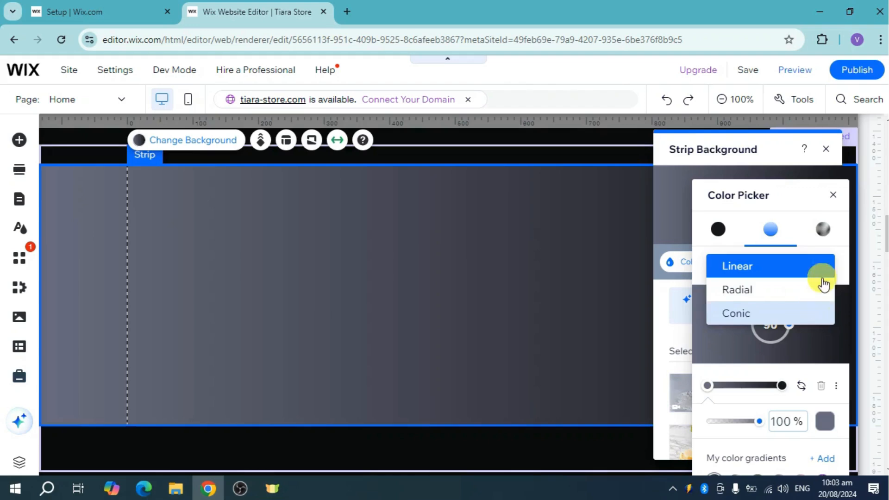
Step: Make the background a mesh gradient and colour its bottom-right point pink from My colors
{"action": "left_click", "coordinate": [737, 290]}
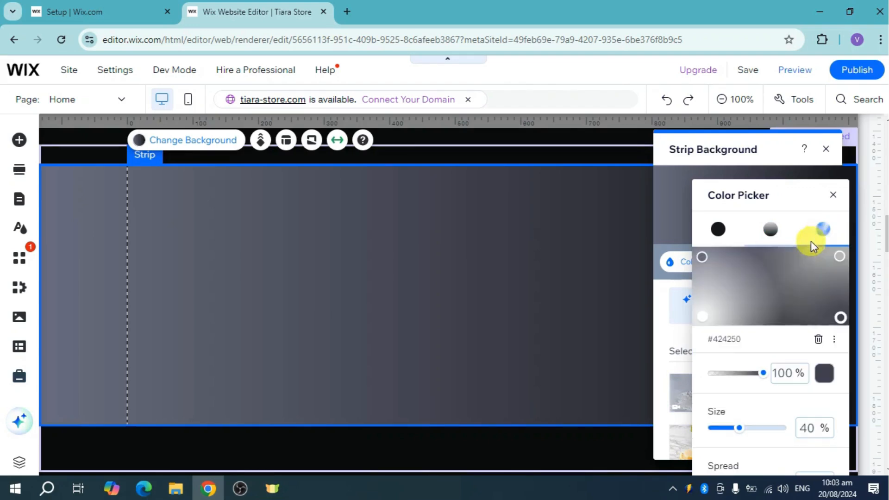
{"action": "left_click", "coordinate": [822, 229]}
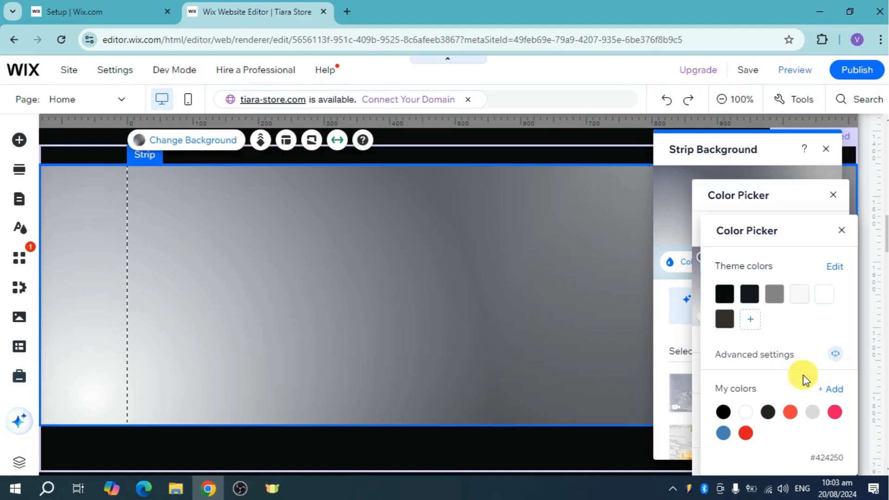
{"action": "left_click", "coordinate": [835, 412]}
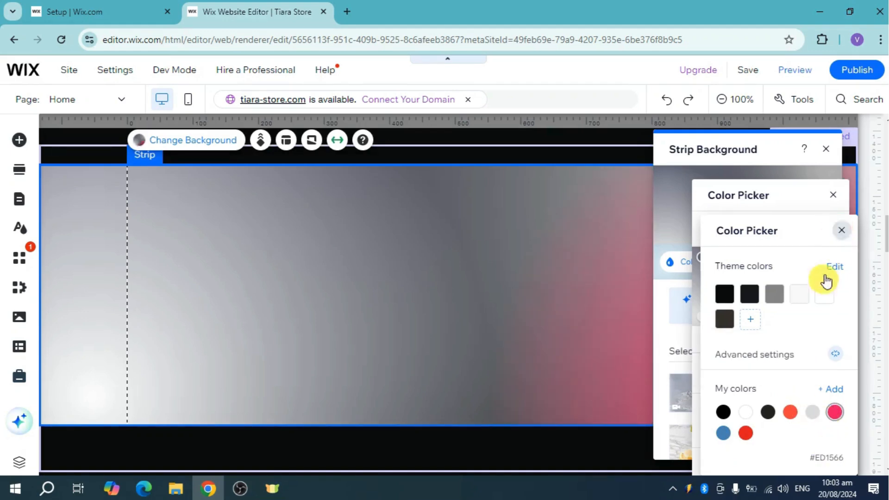
{"action": "left_click", "coordinate": [822, 229]}
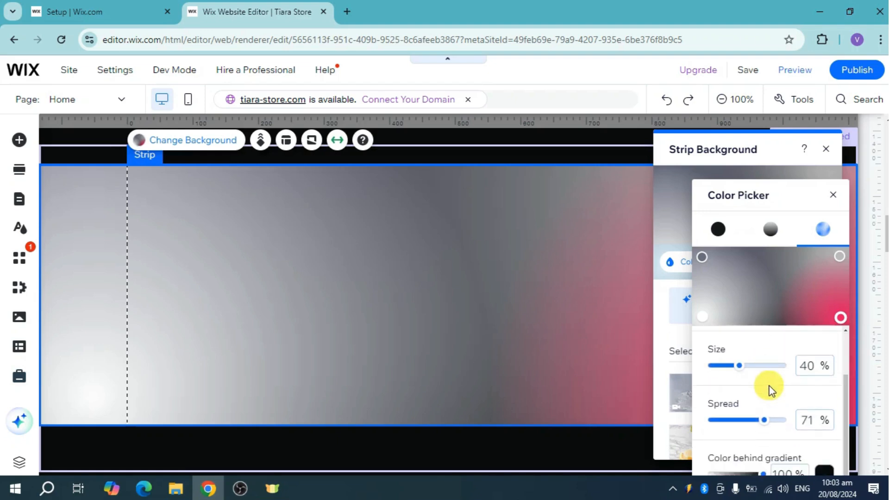
{"action": "mouse_move", "coordinate": [788, 396]}
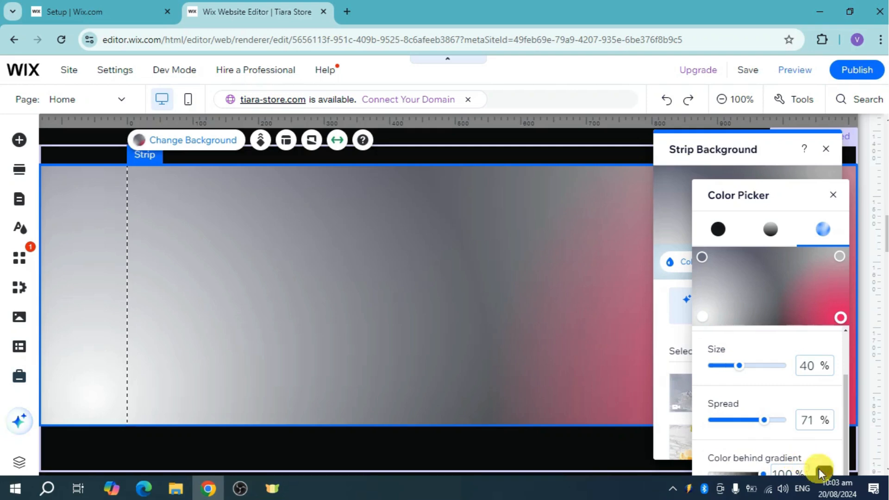
Step: Add violet #6814F5 to My colors and apply it to the lower-left mesh point
{"action": "left_click", "coordinate": [820, 472]}
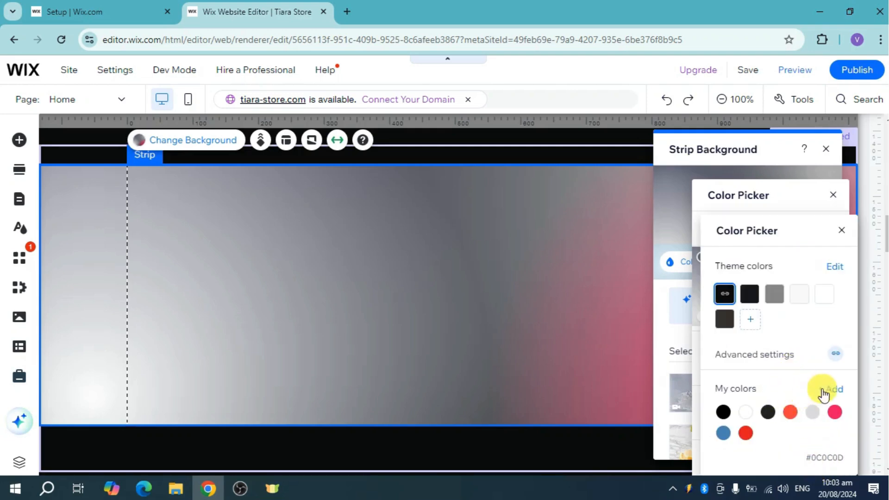
{"action": "left_click", "coordinate": [830, 390]}
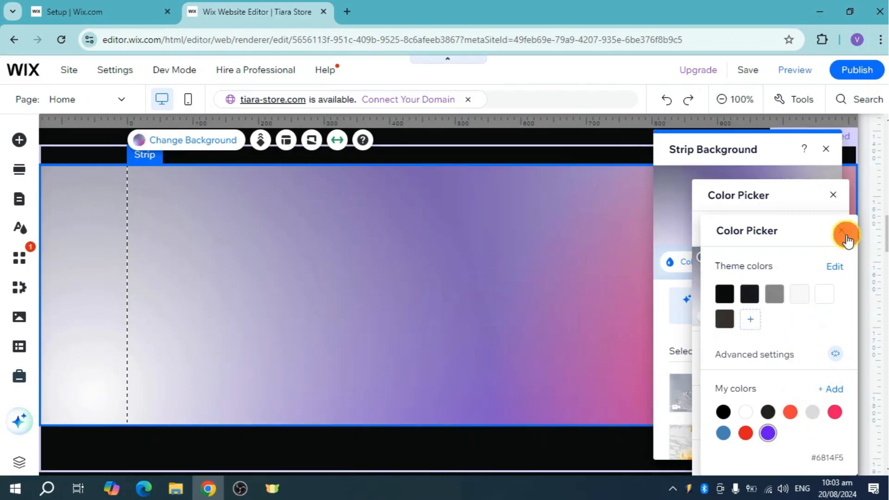
{"action": "left_click", "coordinate": [822, 229]}
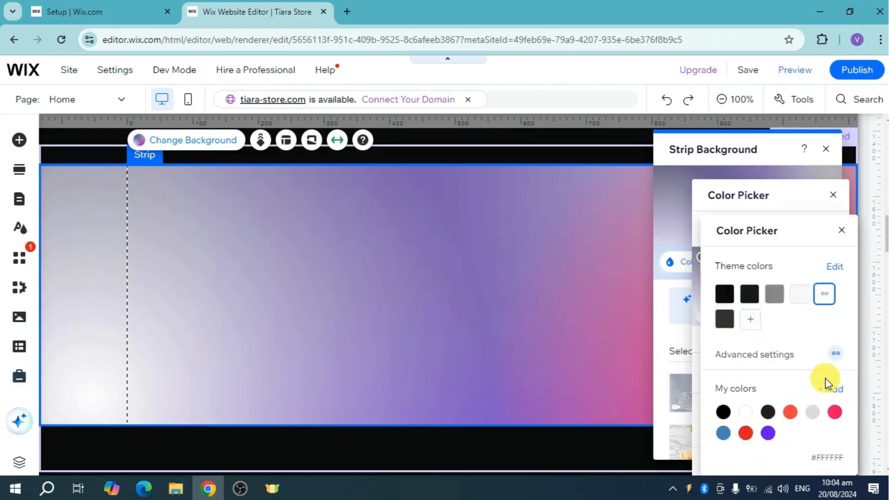
{"action": "left_click", "coordinate": [766, 432]}
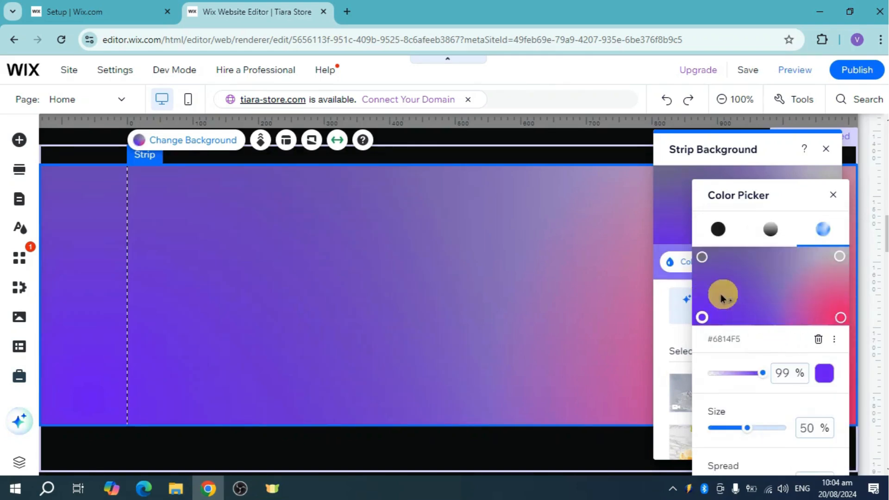
Step: Close the Strip Background panel, keeping the violet-to-pink mesh gradient
{"action": "left_click_drag", "start_coordinate": [721, 293], "coordinate": [701, 316]}
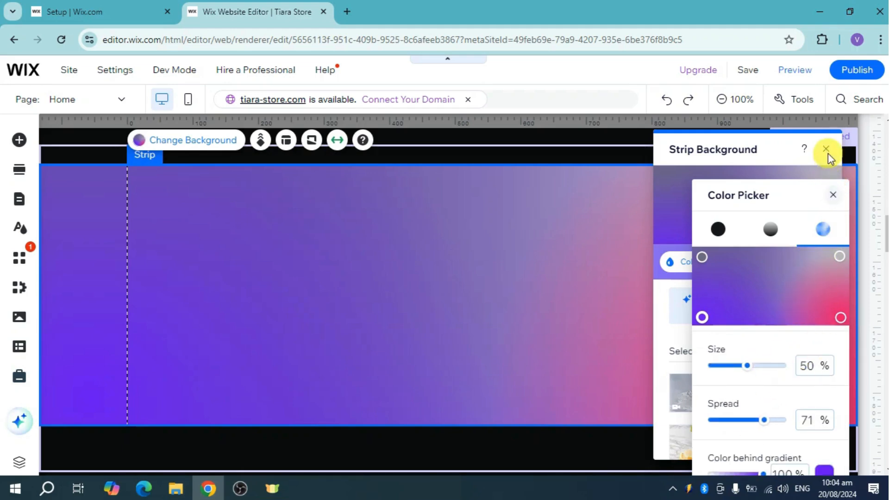
{"action": "left_click", "coordinate": [824, 148]}
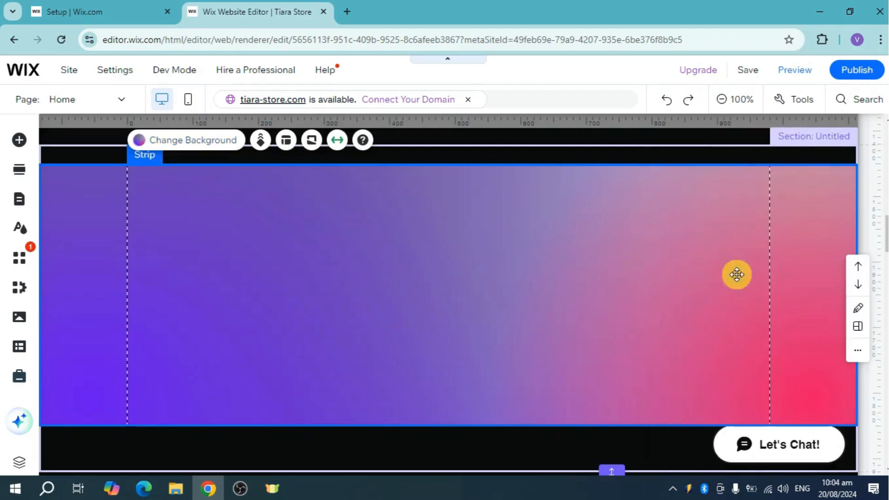